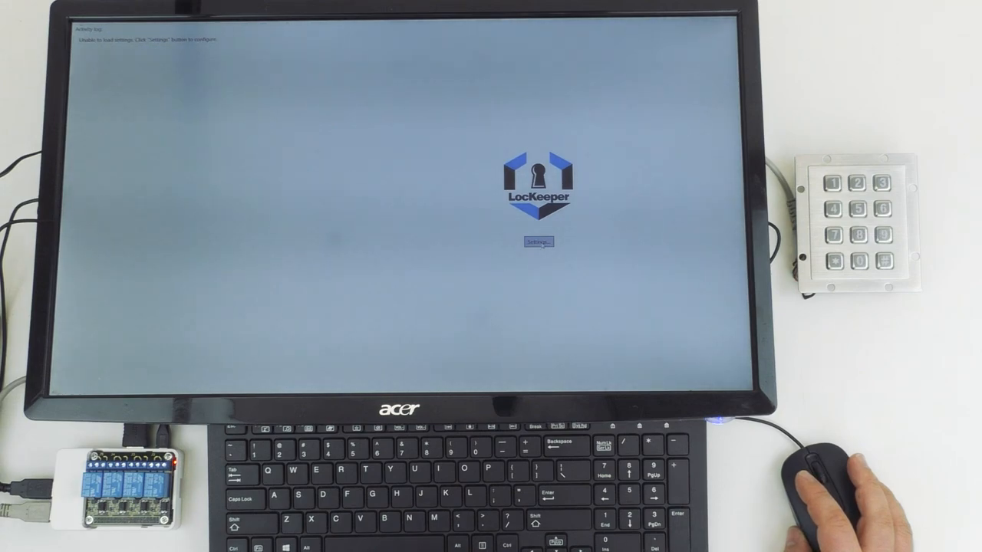
# Go into LocKeeper's Settings page with the stage configuration area
pyautogui.click(537, 243)
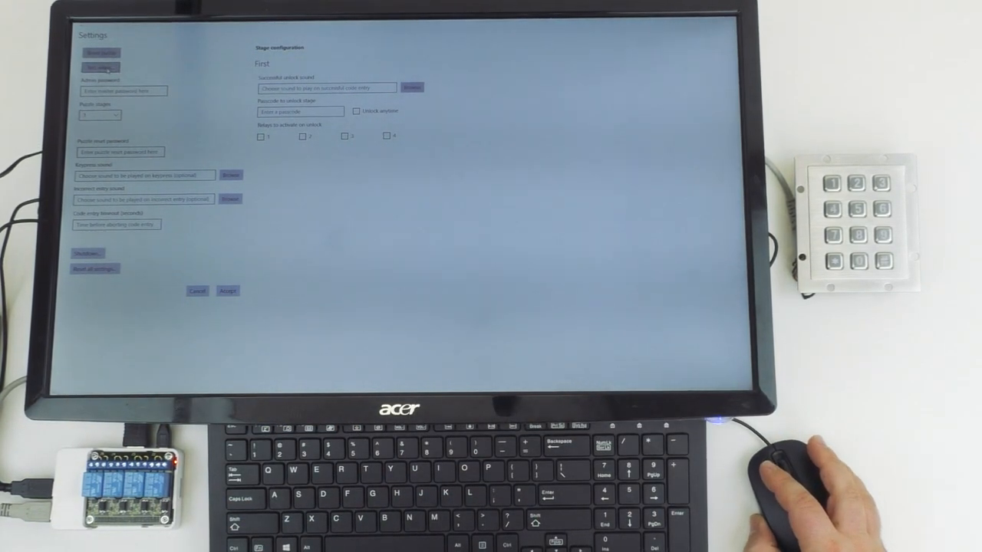
# Run the relay test, toggling Relay 1 on and back off, then finish with Done
pyautogui.click(101, 67)
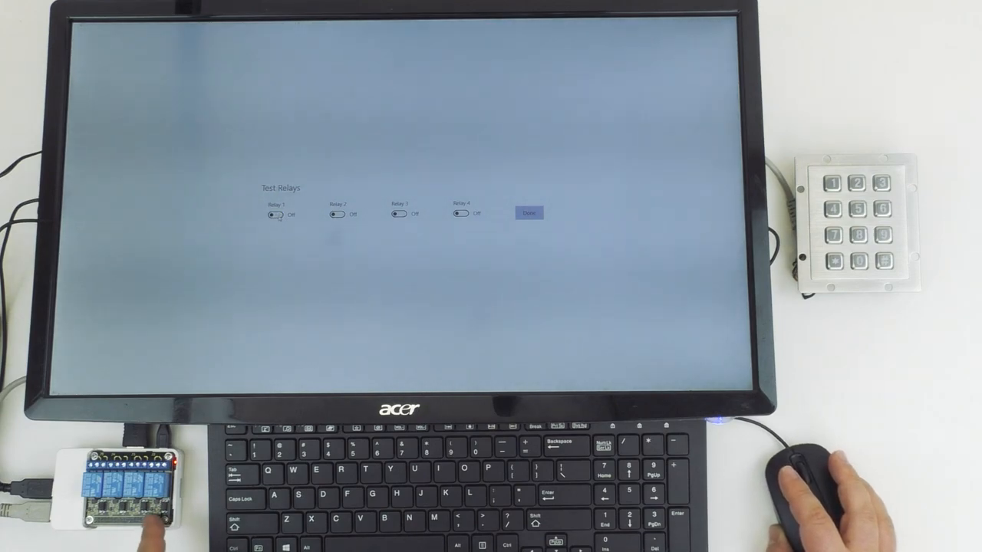
pyautogui.click(274, 215)
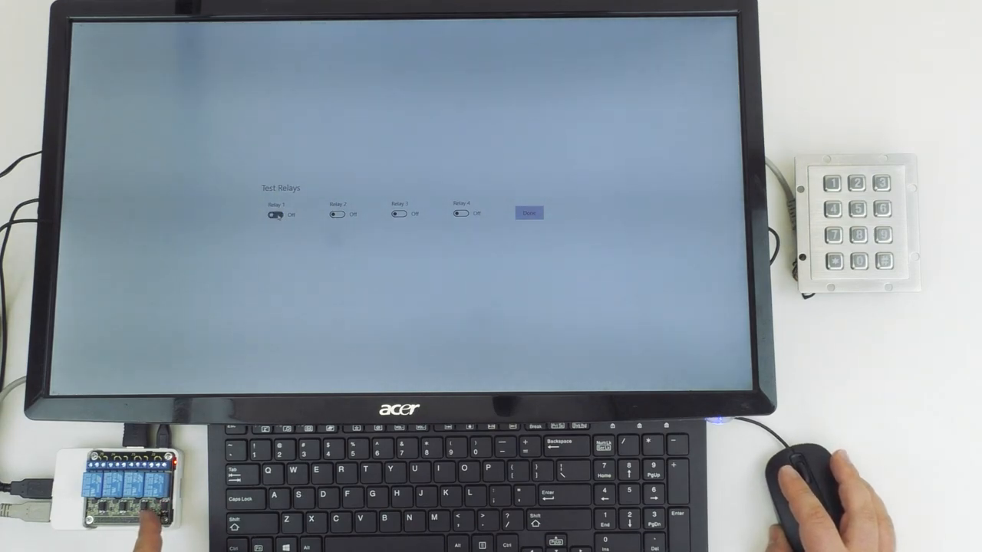
pyautogui.click(275, 215)
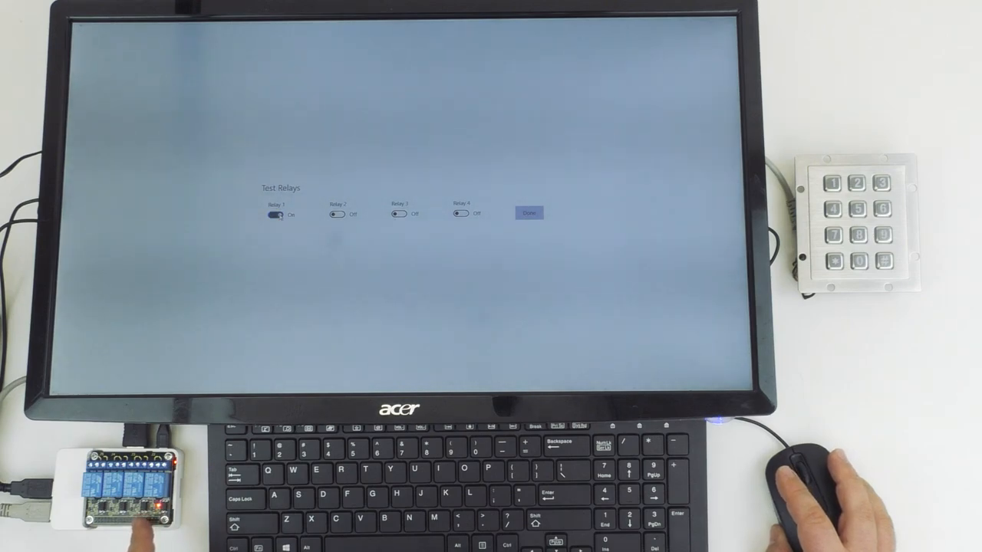
pyautogui.click(275, 215)
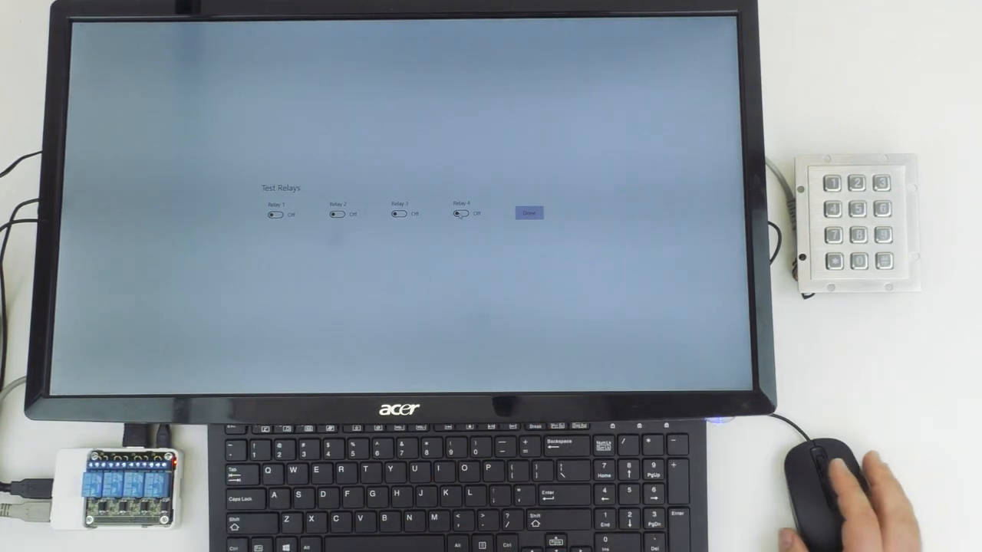
pyautogui.click(528, 212)
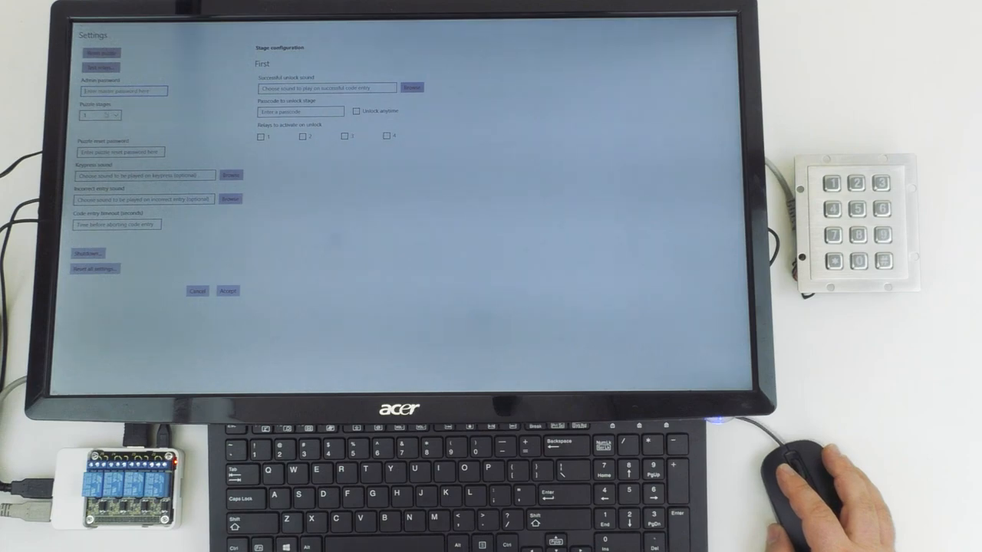
# Set the number of lock stages to 4 from the Stages dropdown
pyautogui.click(114, 115)
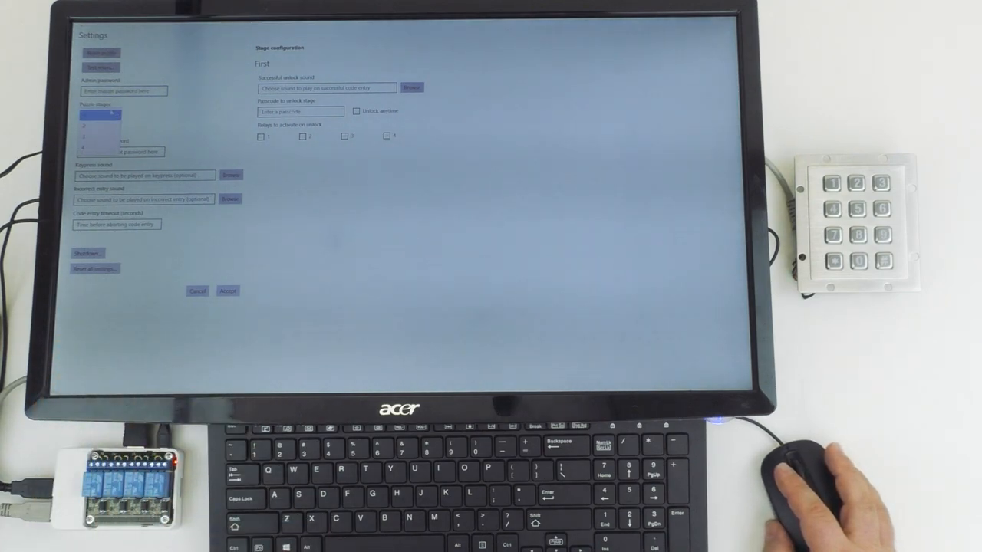
pyautogui.click(100, 115)
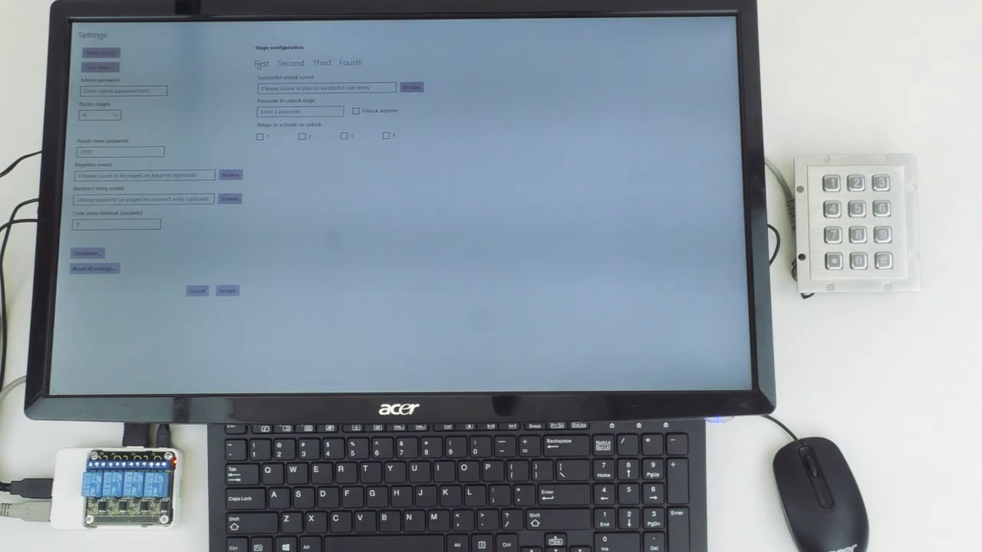
pyautogui.moveTo(805, 476)
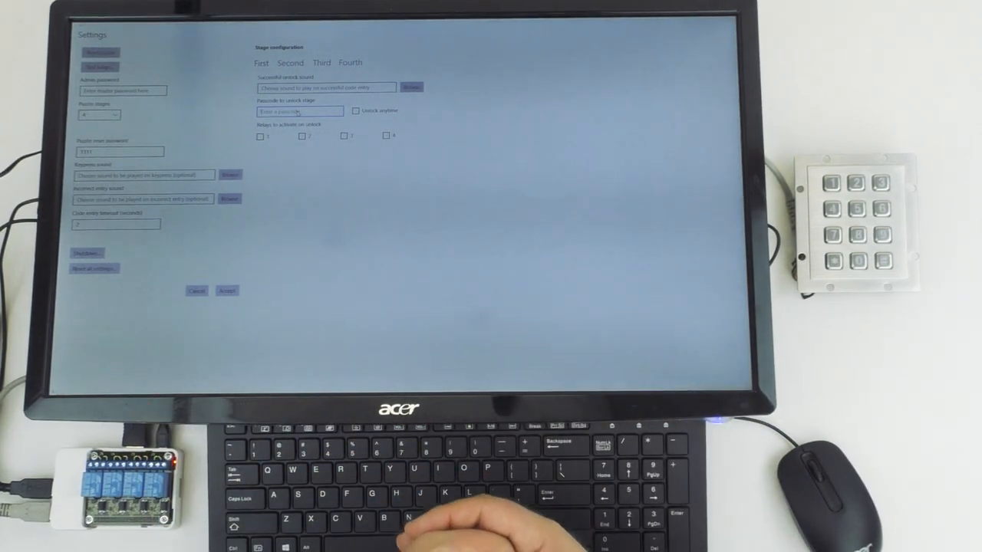
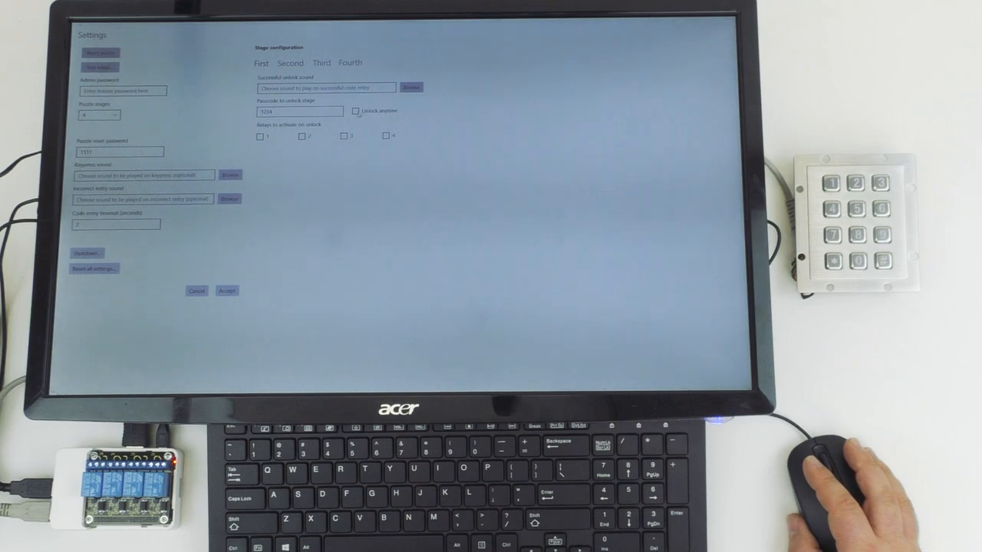
pyautogui.click(356, 111)
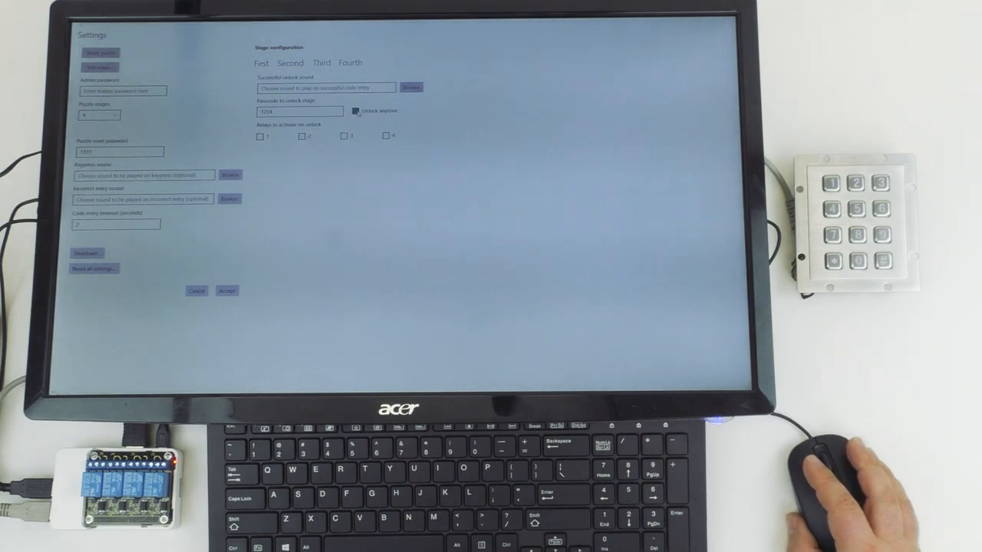
pyautogui.click(356, 110)
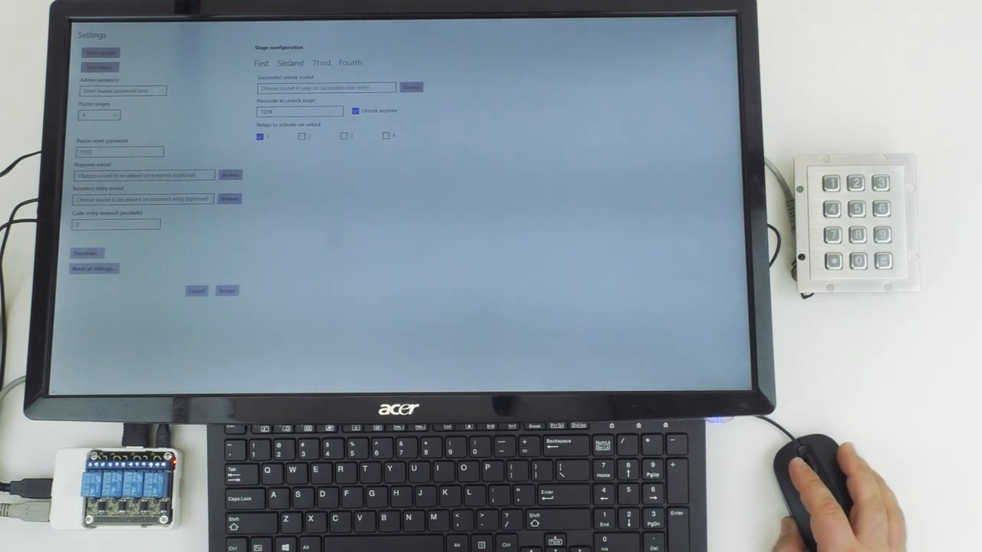
# Enable Unlock anytime and relay 2 on the Second stage, then move to the Third stage
pyautogui.click(290, 63)
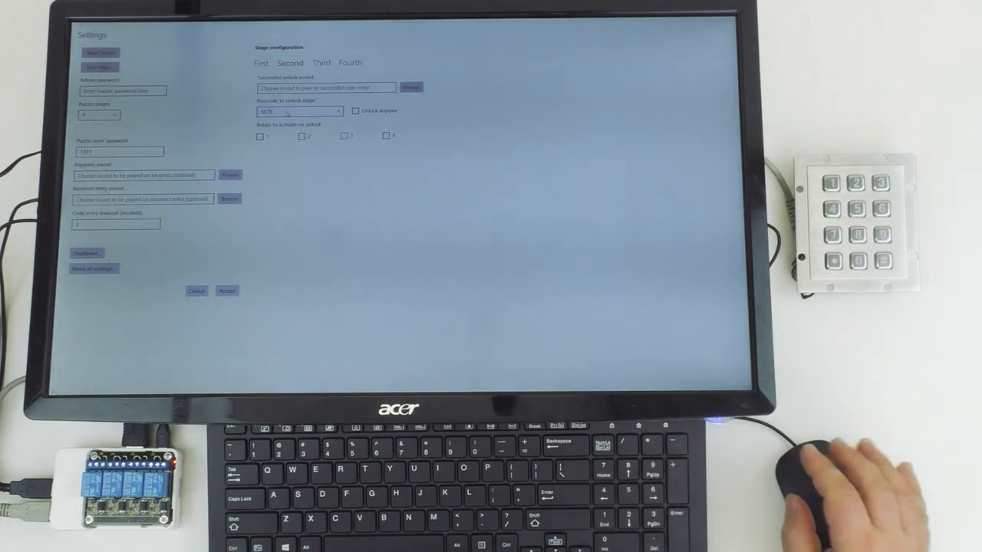
pyautogui.click(356, 111)
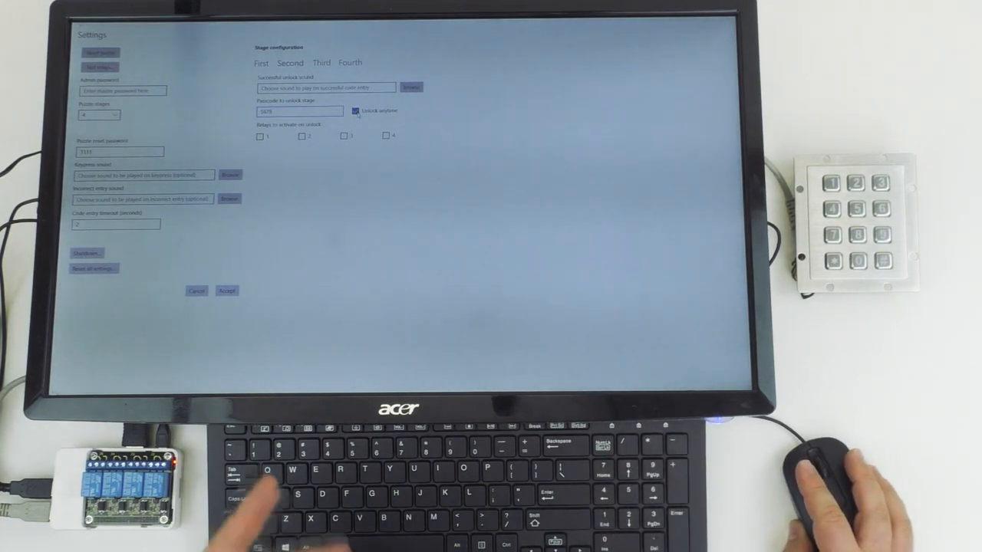
pyautogui.click(299, 135)
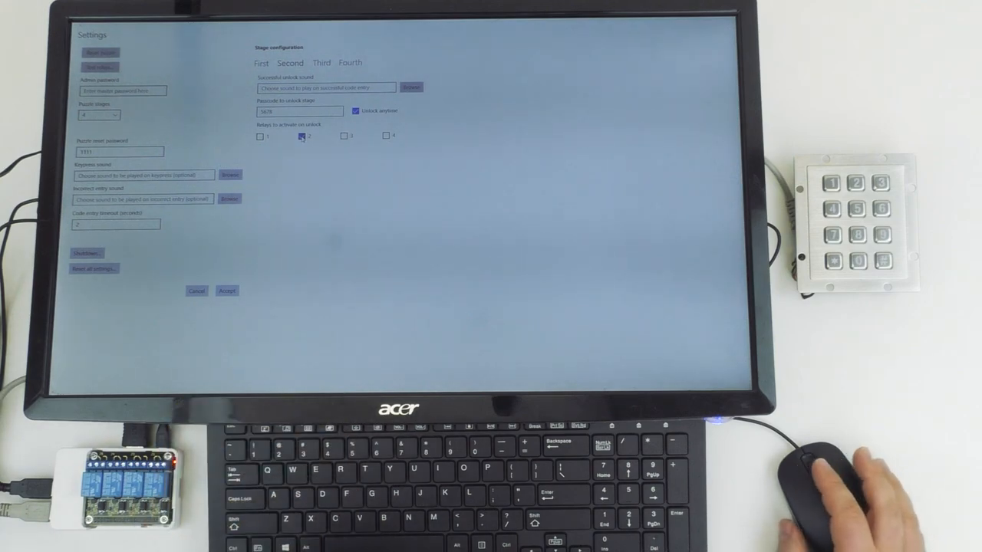
pyautogui.click(321, 63)
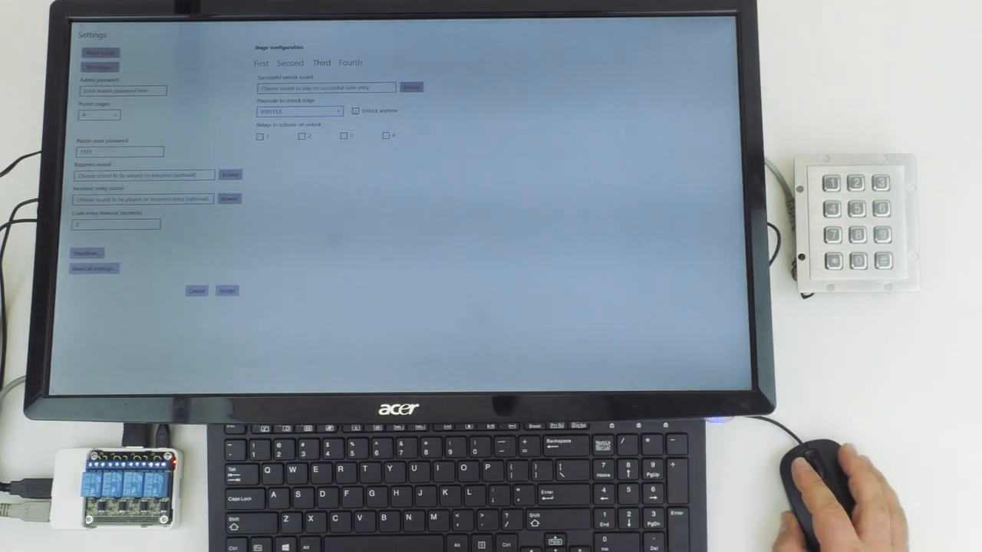
# Enable Unlock anytime and relay 3 on the Third stage
pyautogui.click(356, 110)
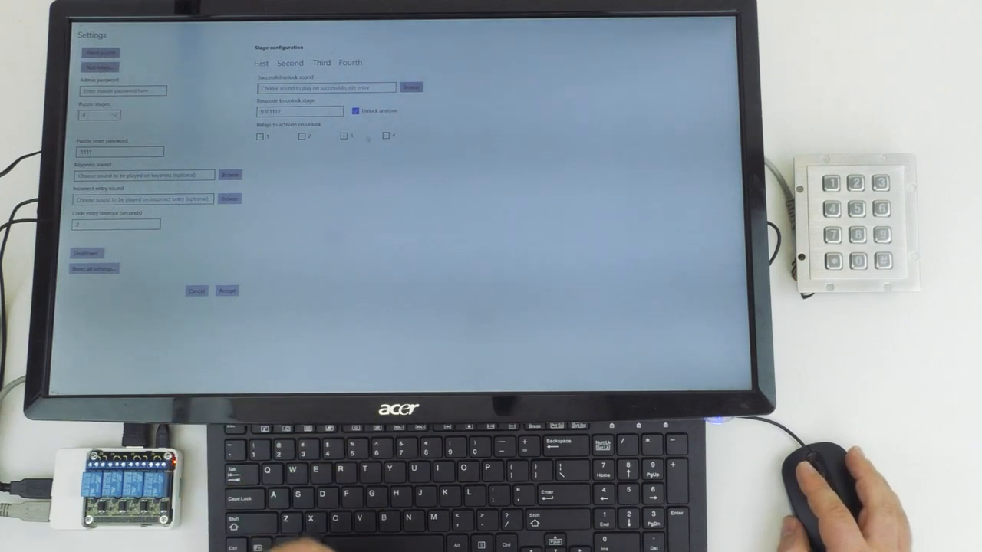
pyautogui.click(344, 135)
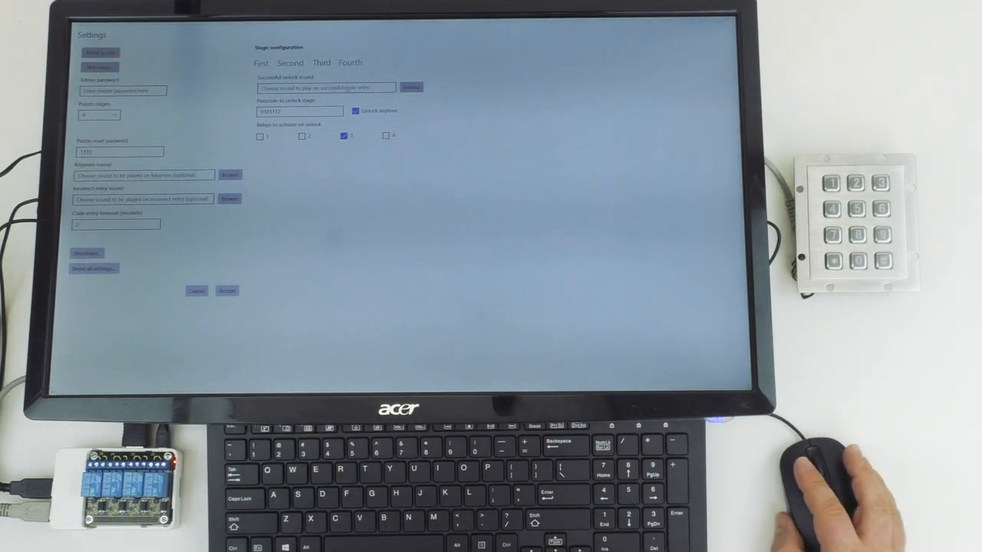
pyautogui.click(356, 111)
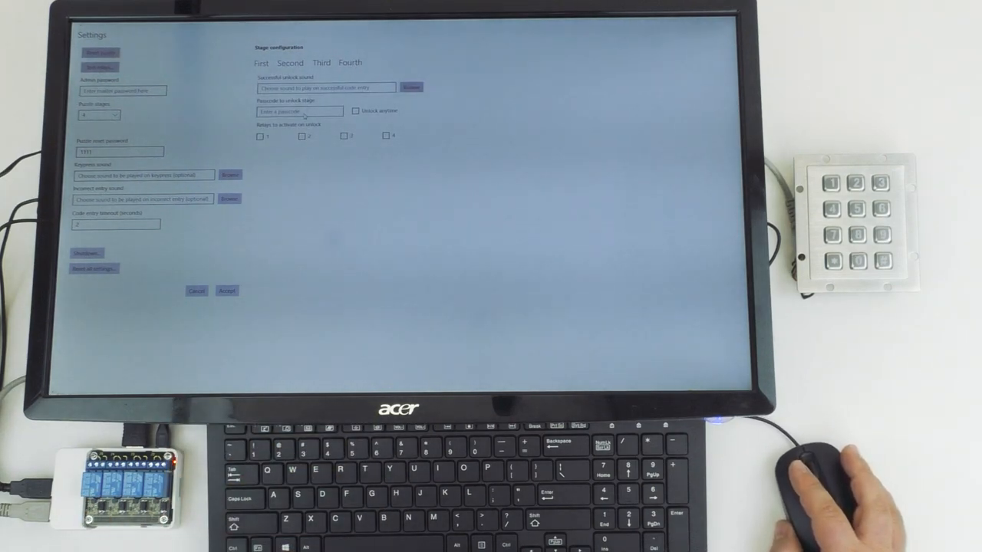
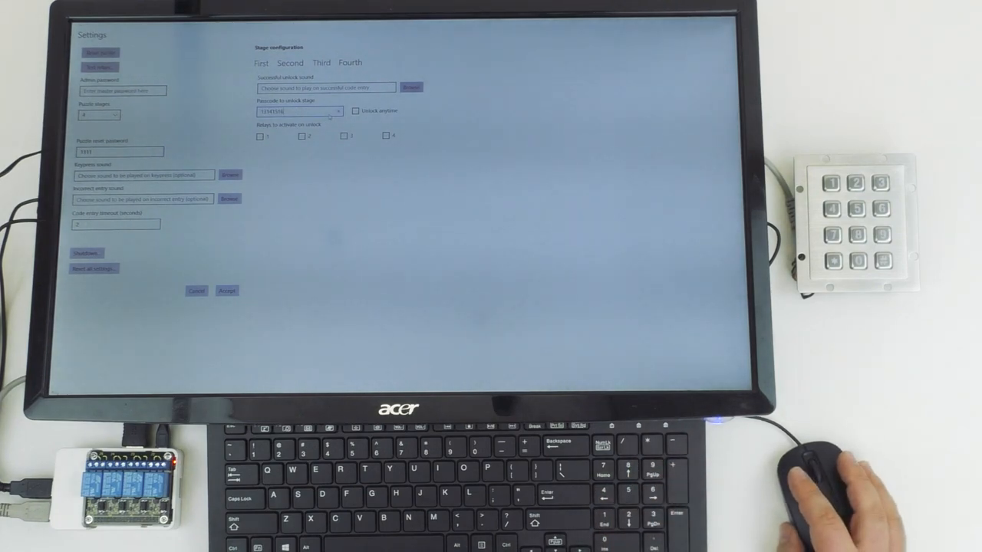
pyautogui.click(355, 110)
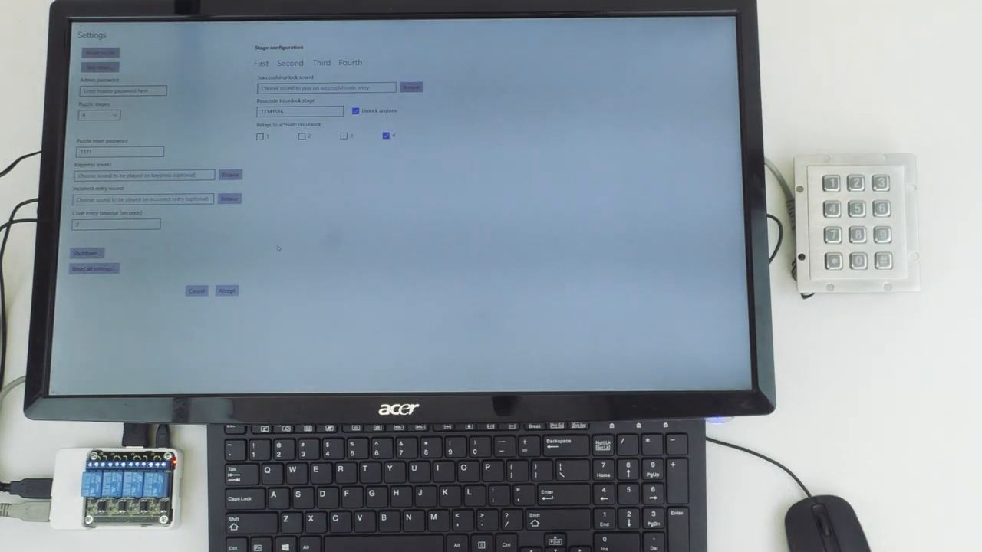
pyautogui.click(227, 292)
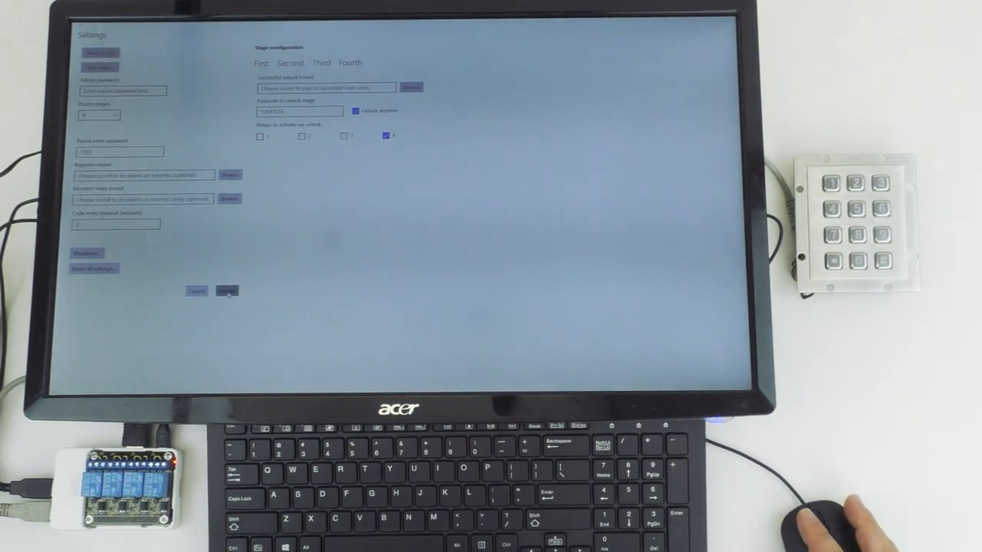
# Save the four-stage relay and passcode configuration
pyautogui.click(225, 292)
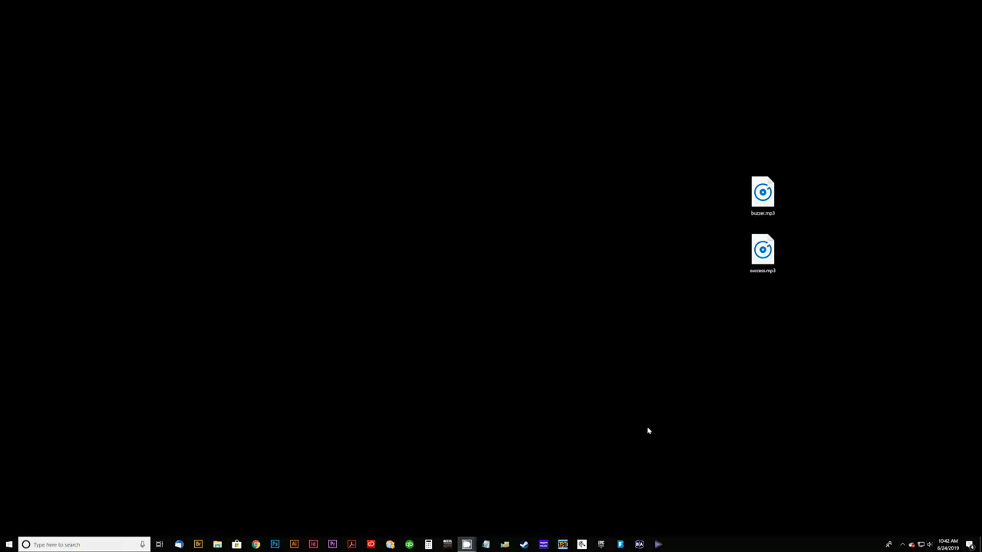
pyautogui.moveTo(544, 335)
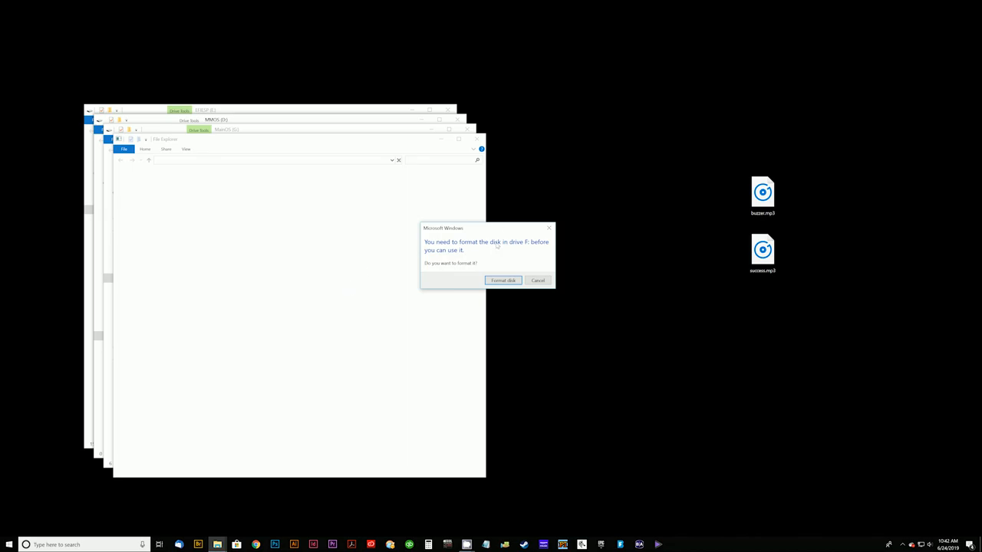
pyautogui.moveTo(518, 273)
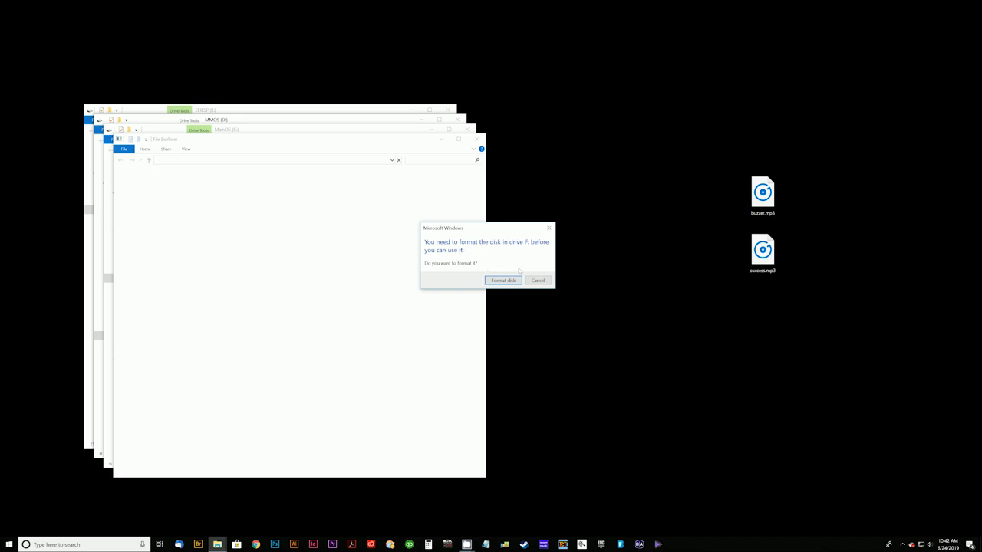
pyautogui.moveTo(504, 257)
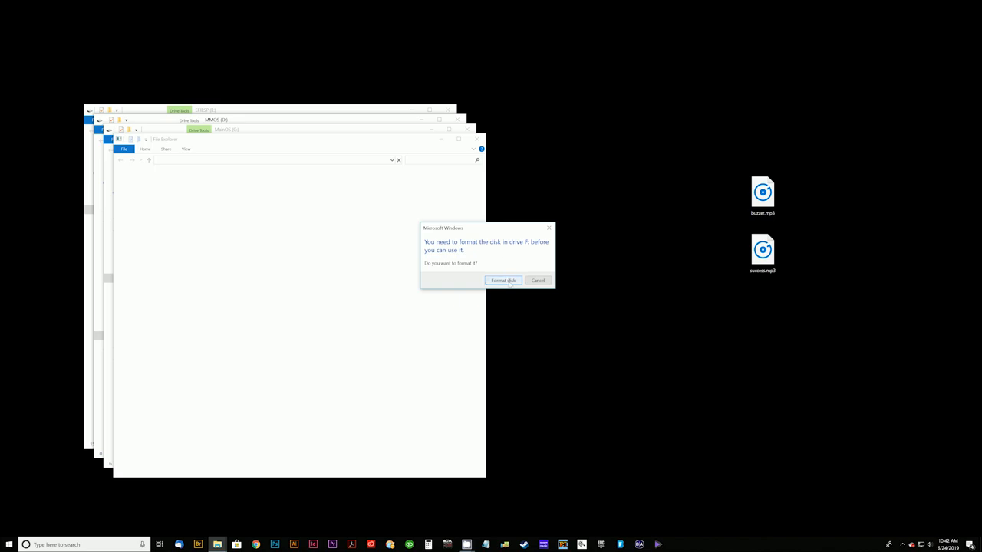
# Cancel both format-disk prompts, dismiss the drive error, and close the Explorer windows
pyautogui.click(537, 280)
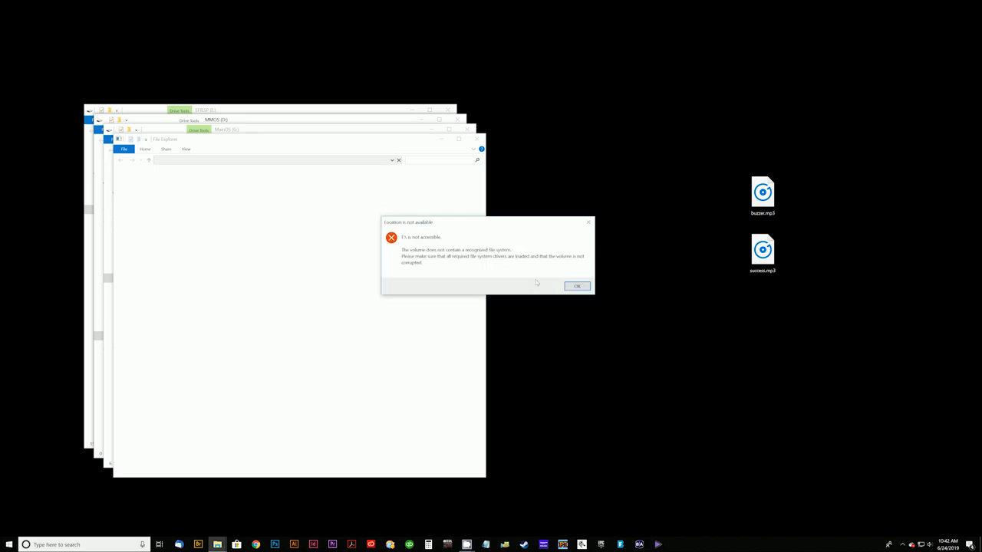
pyautogui.moveTo(598, 289)
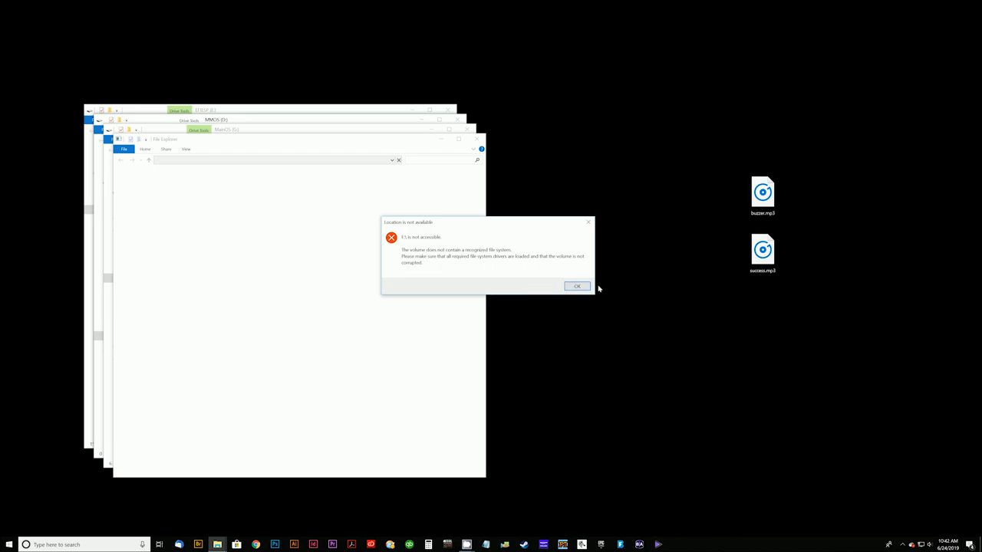
pyautogui.click(577, 286)
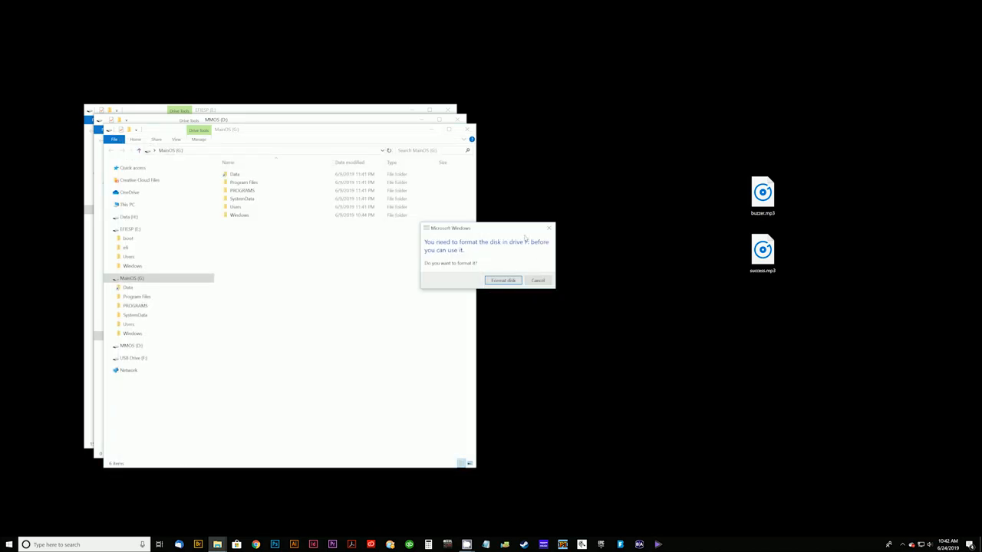
pyautogui.click(537, 280)
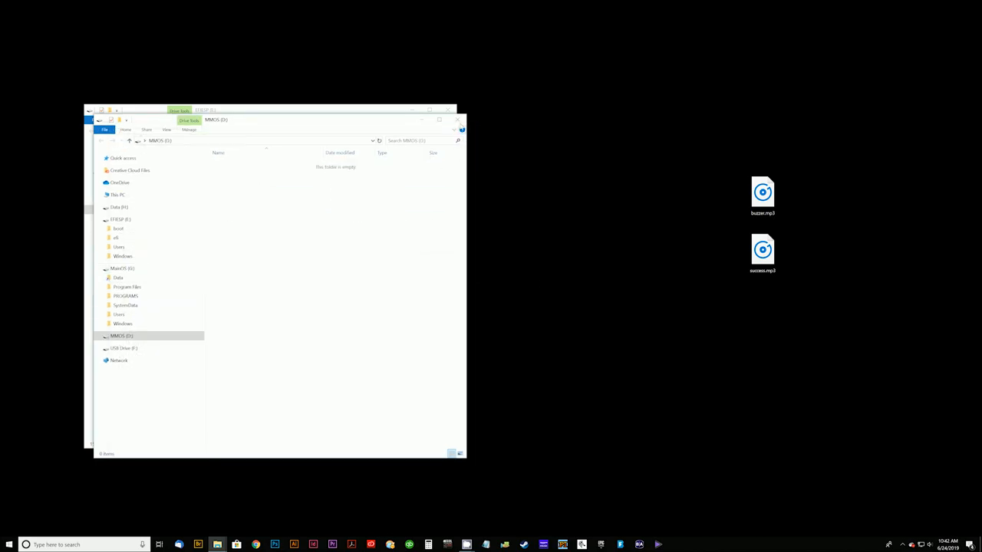
pyautogui.click(458, 120)
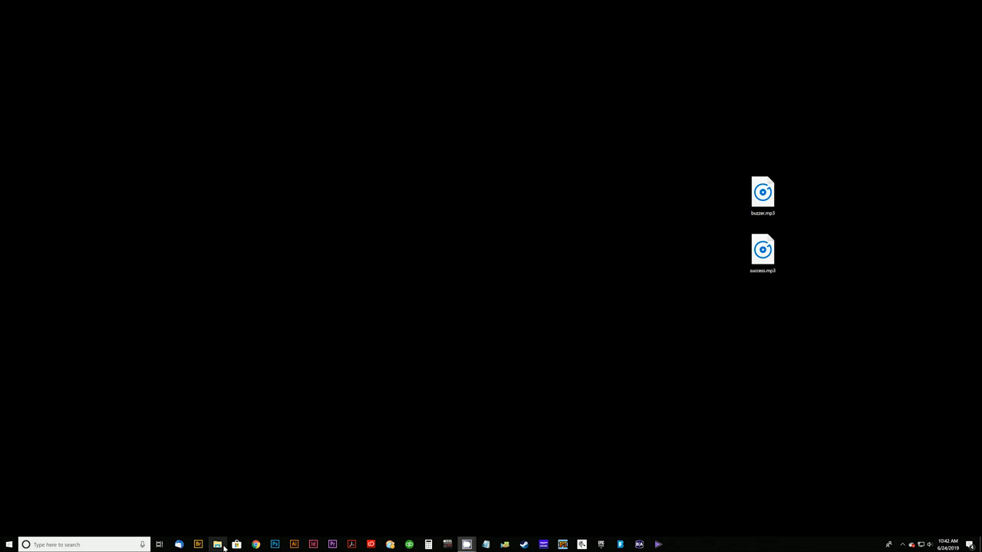
# Navigate the SD card to Users > DefaultAccount > Music and pick success.mp3 on the desktop
pyautogui.click(218, 544)
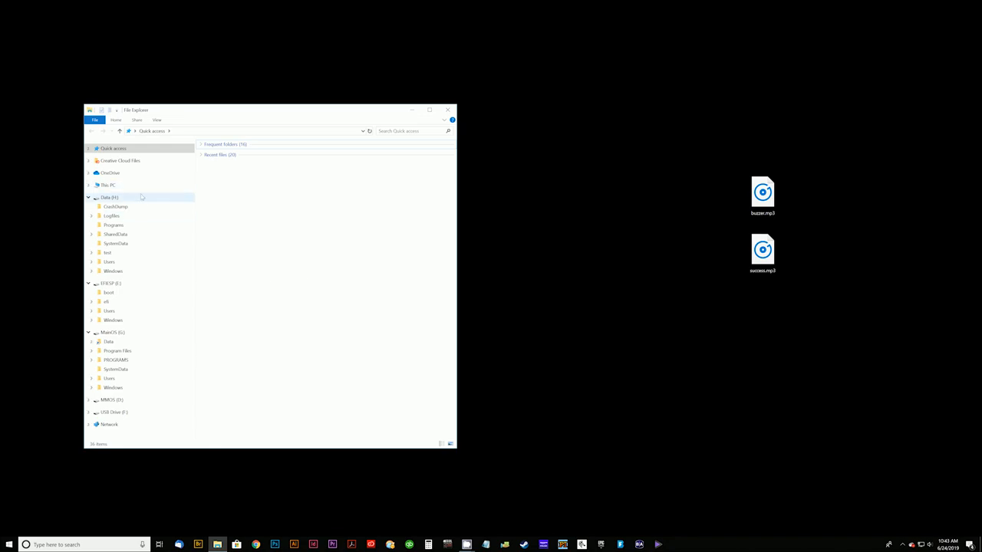
pyautogui.click(116, 205)
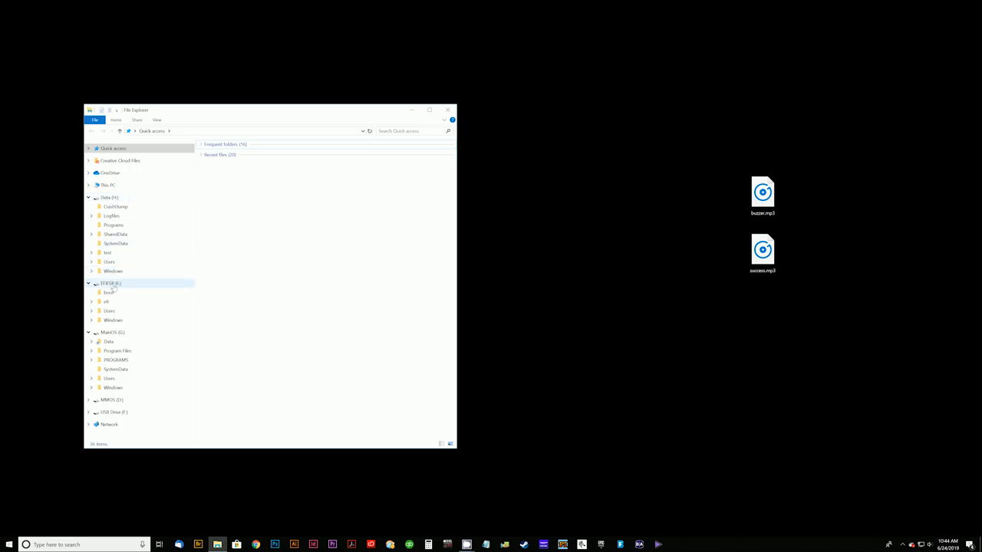
pyautogui.click(113, 331)
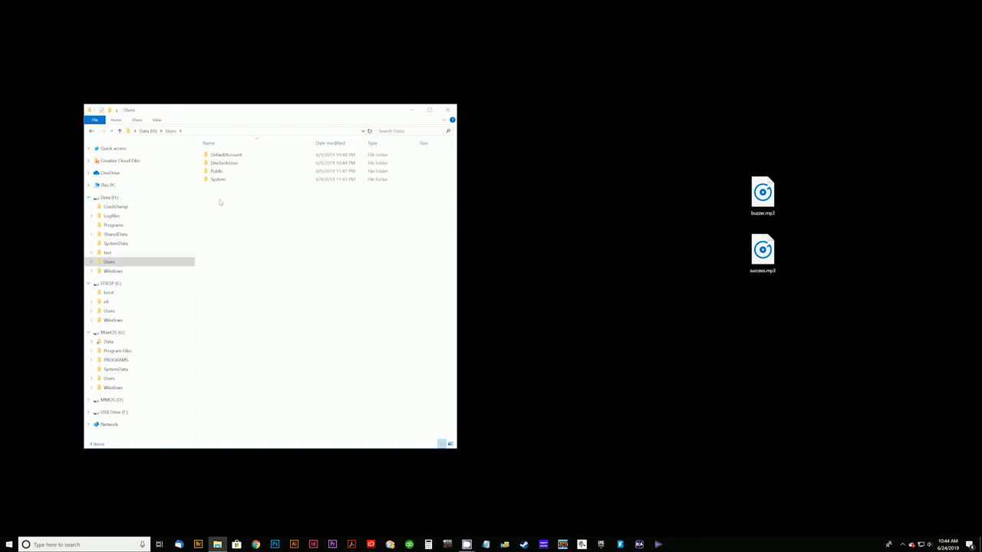
pyautogui.doubleClick(226, 153)
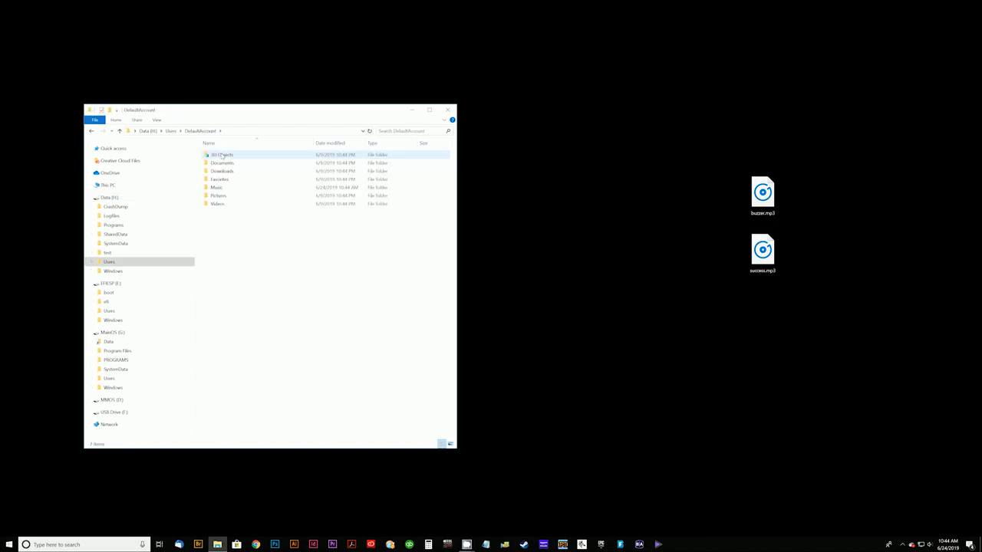
pyautogui.moveTo(218, 187)
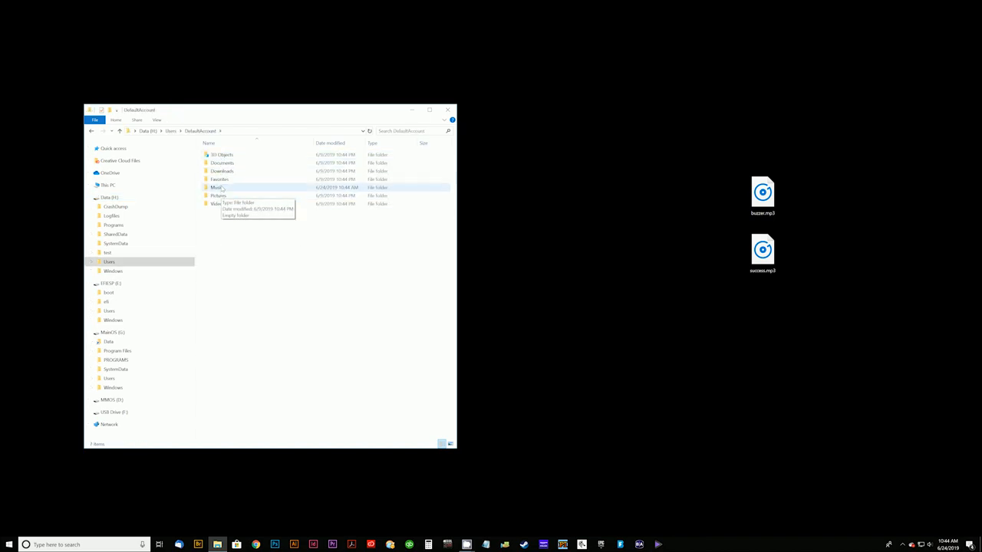
pyautogui.doubleClick(217, 188)
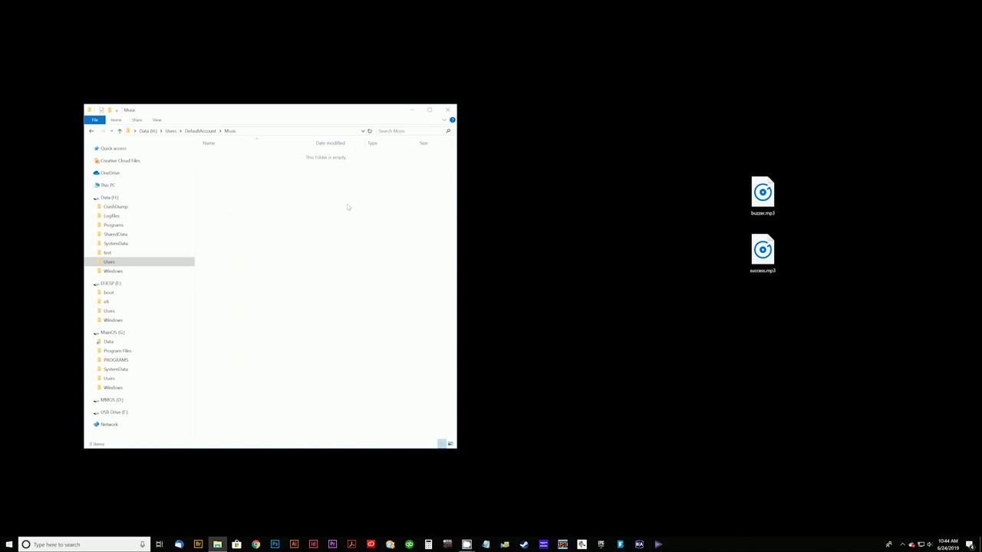
pyautogui.moveTo(387, 261)
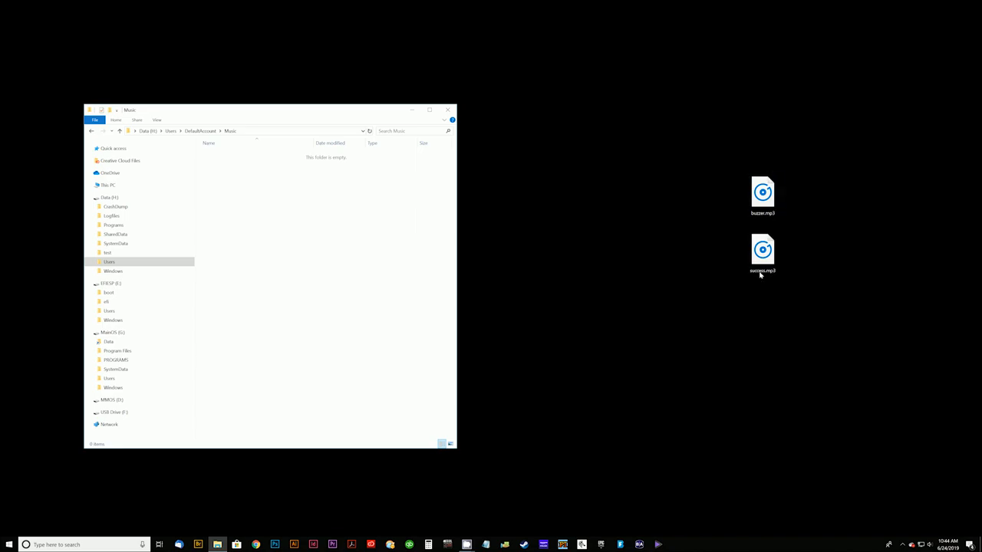
pyautogui.click(762, 193)
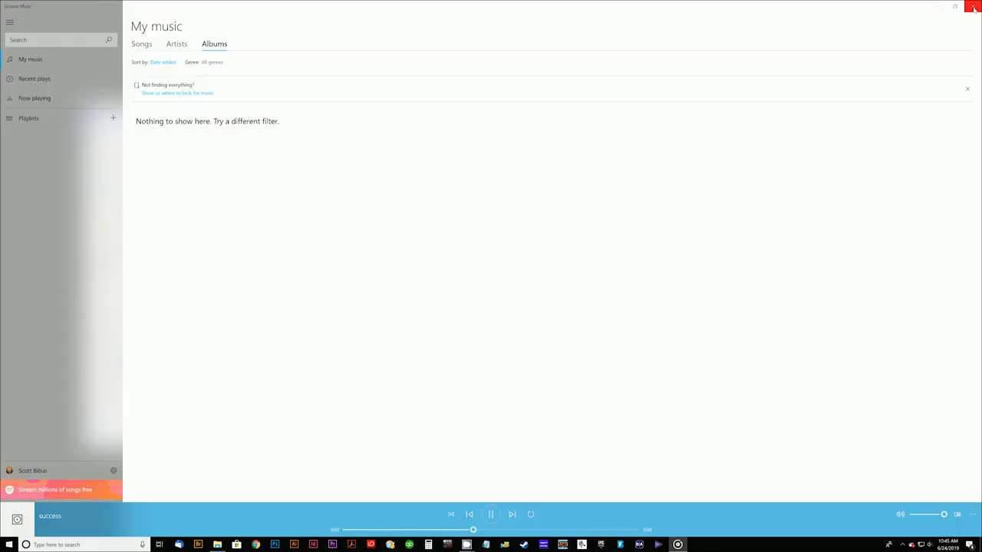
# Close Groove Music after previewing success.mp3, returning to the Music folder
pyautogui.click(975, 7)
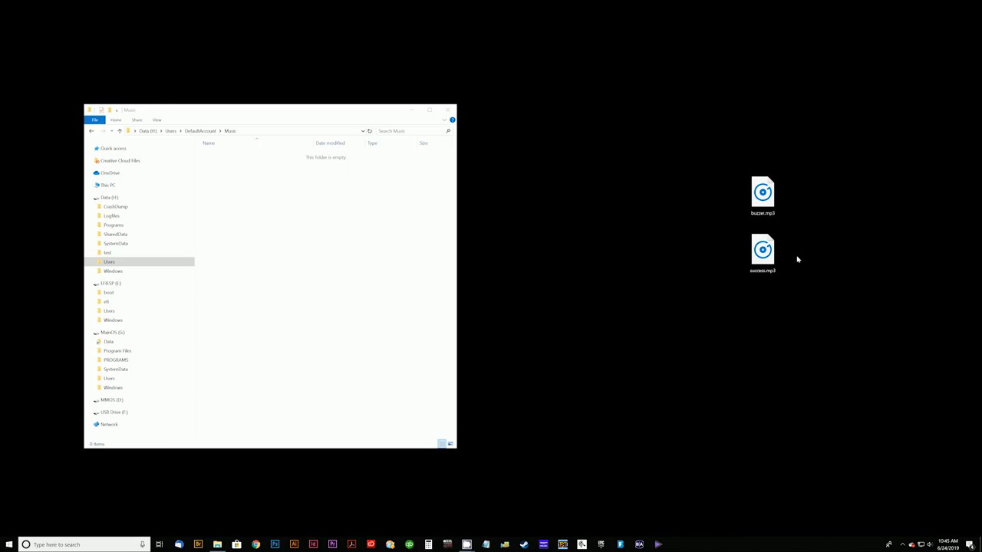
pyautogui.moveTo(804, 298)
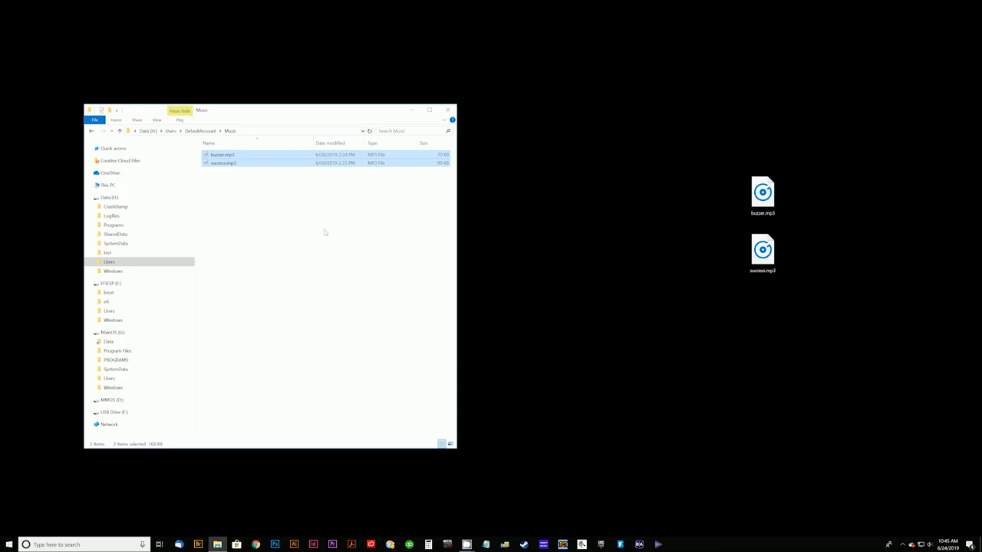
pyautogui.moveTo(270, 500)
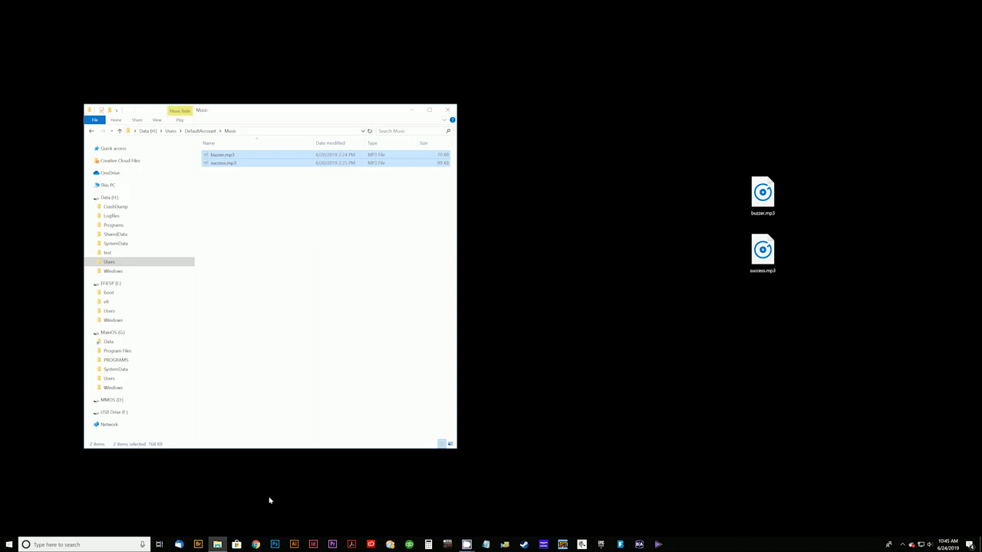